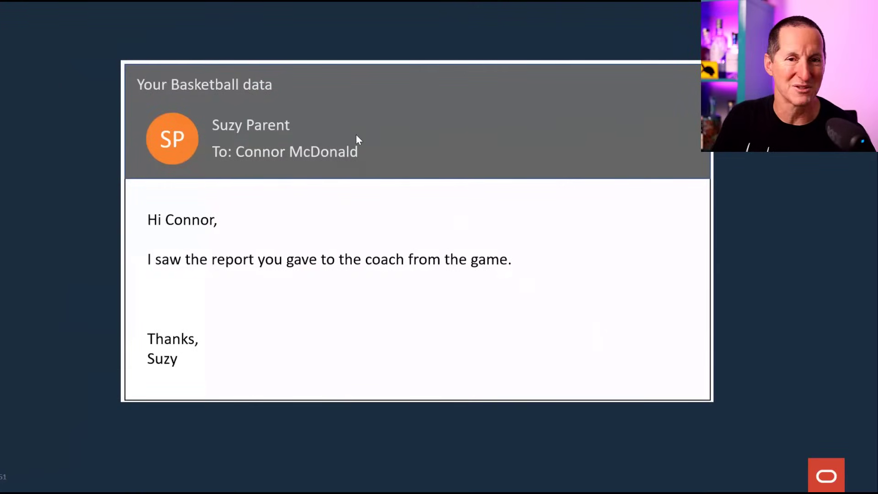
mouse_move(298, 263)
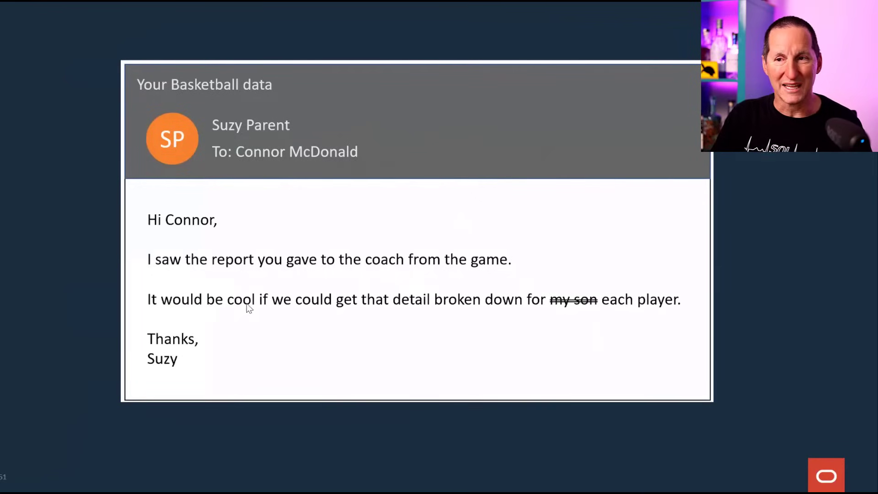
mouse_move(616, 305)
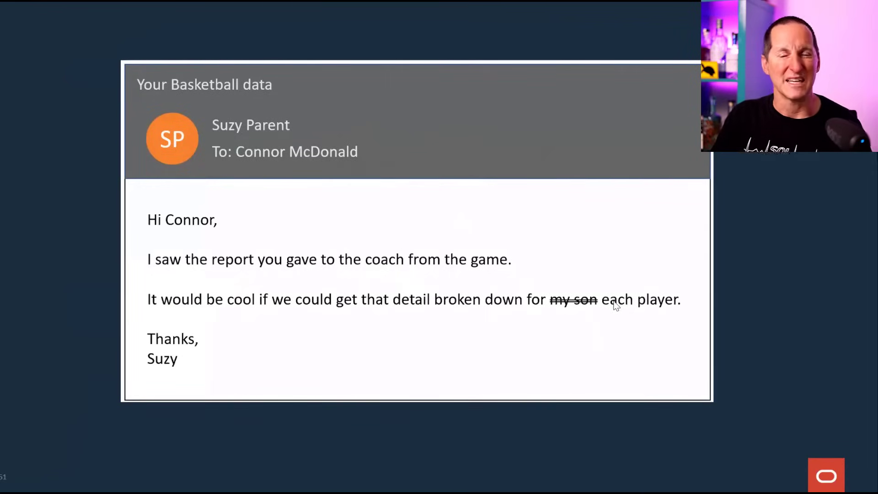
mouse_move(745, 301)
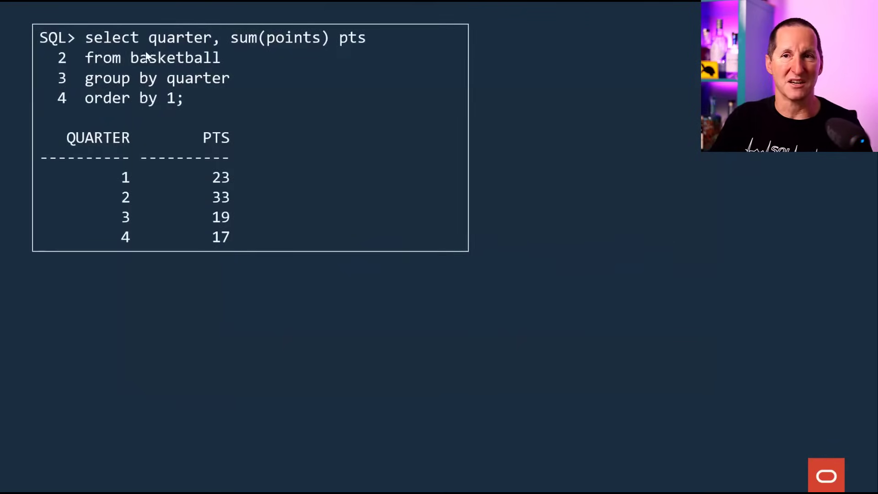
mouse_move(219, 91)
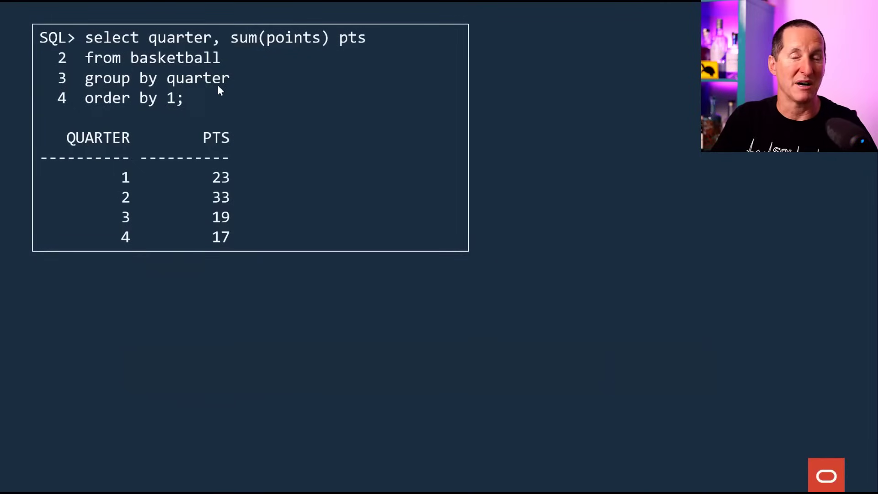
mouse_move(178, 249)
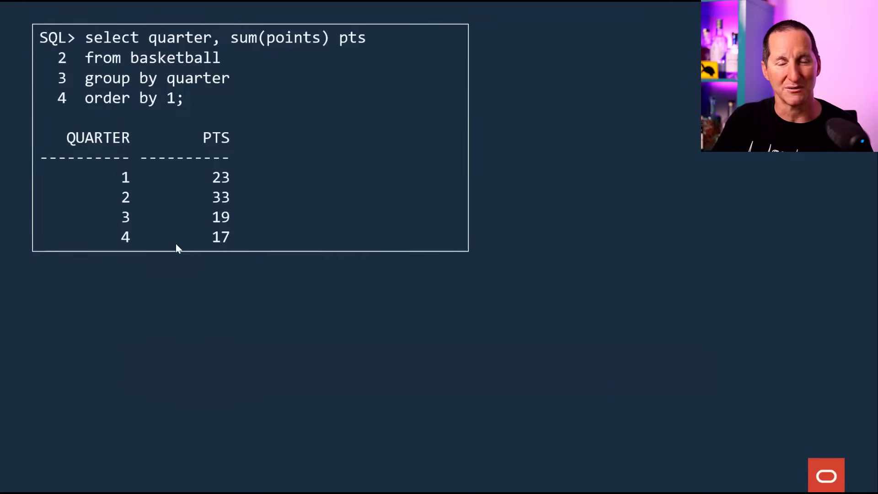
mouse_move(137, 179)
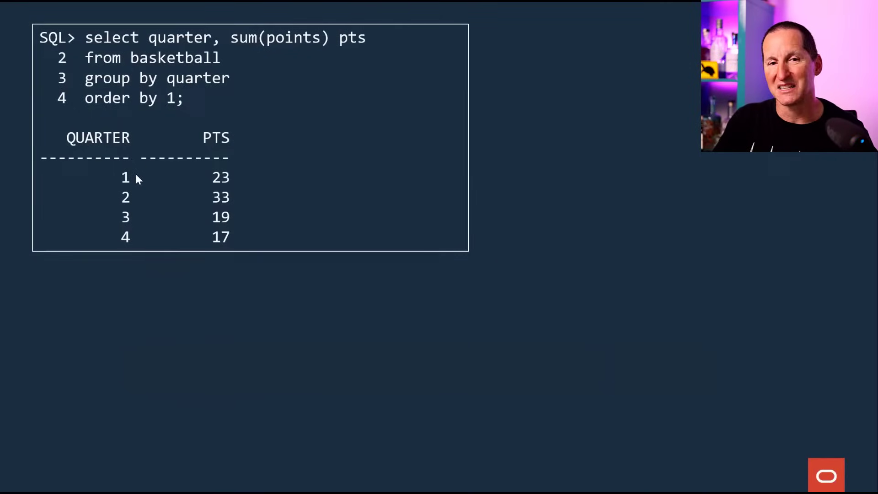
mouse_move(306, 180)
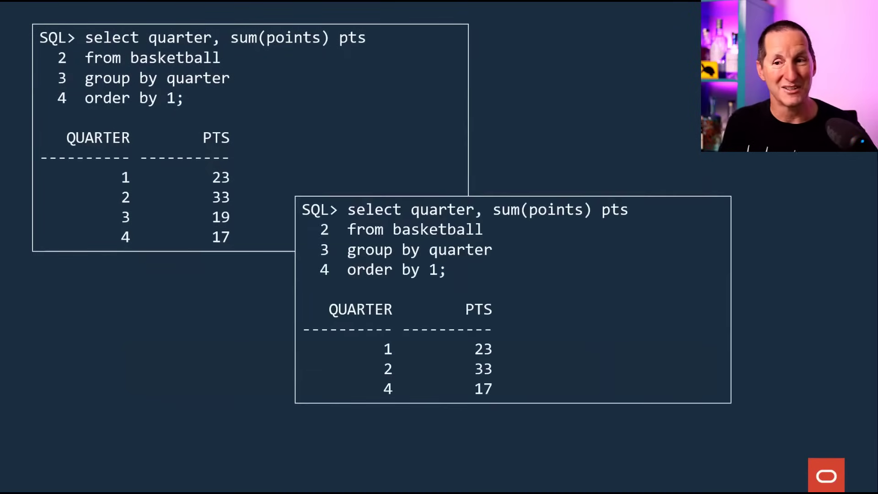
mouse_move(408, 325)
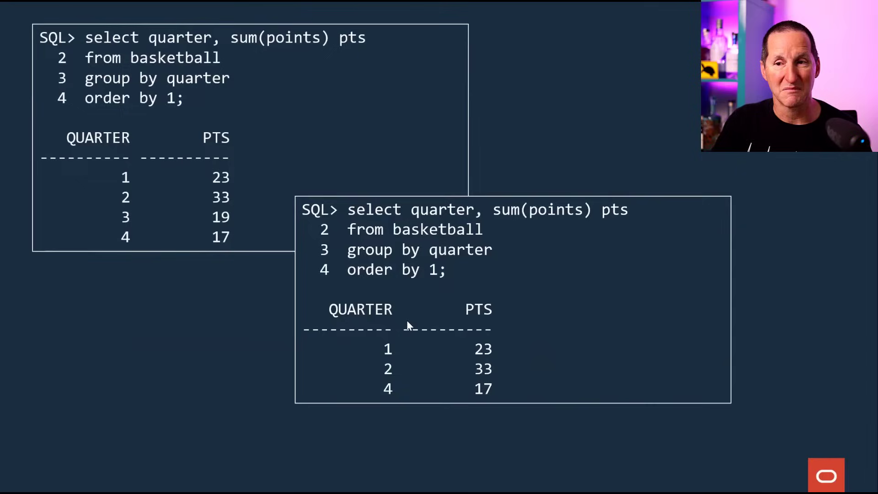
mouse_move(586, 348)
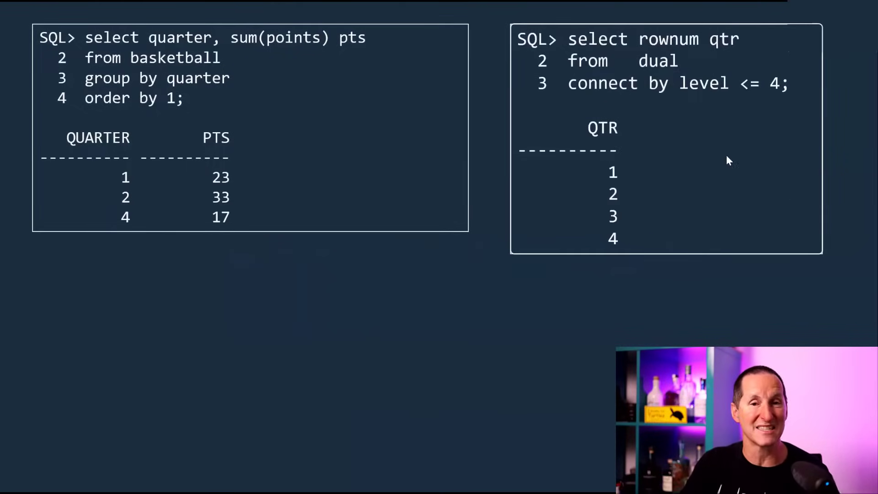
mouse_move(773, 106)
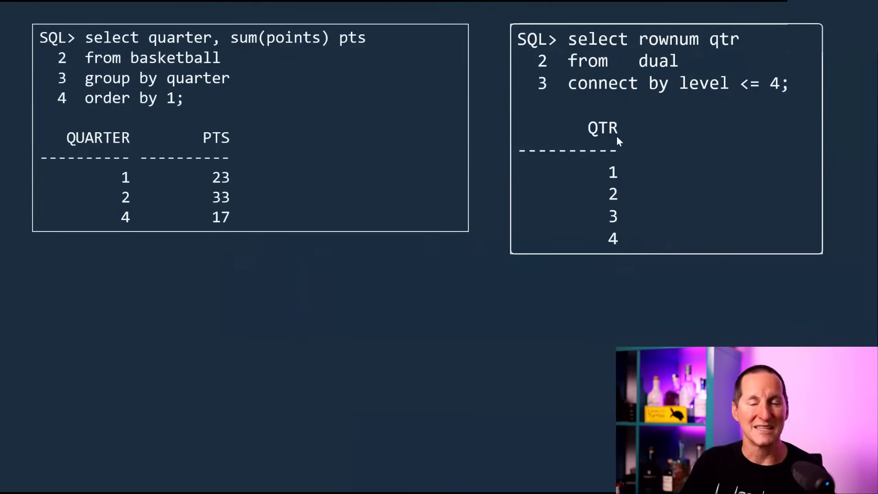
mouse_move(744, 204)
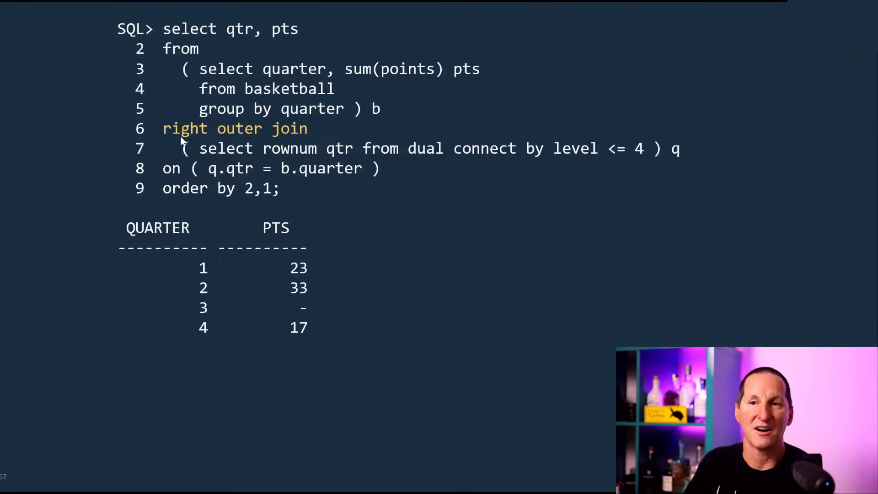
mouse_move(419, 159)
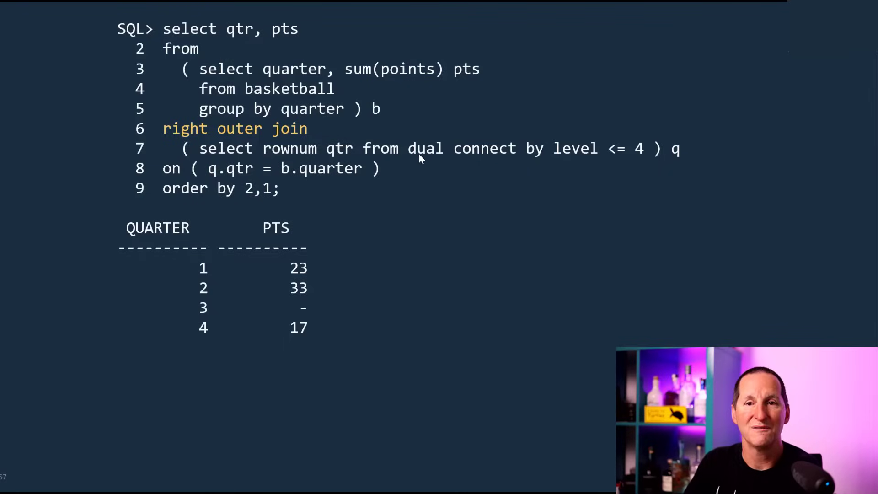
mouse_move(235, 354)
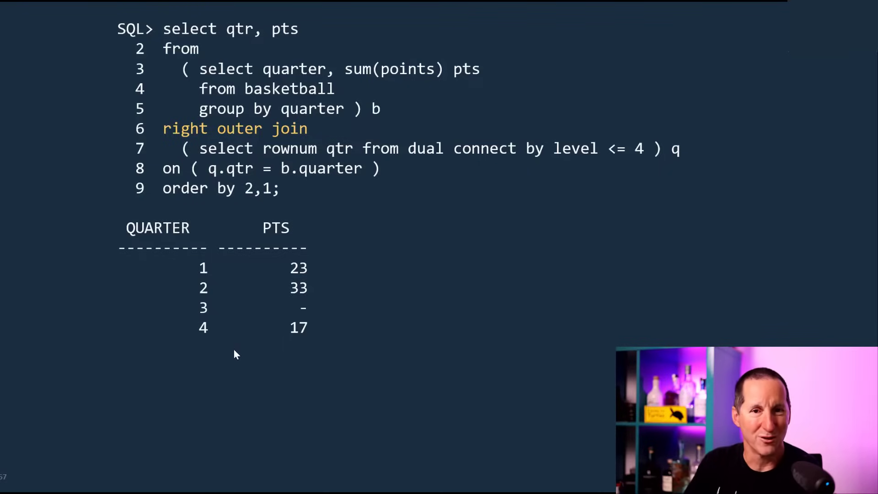
mouse_move(280, 297)
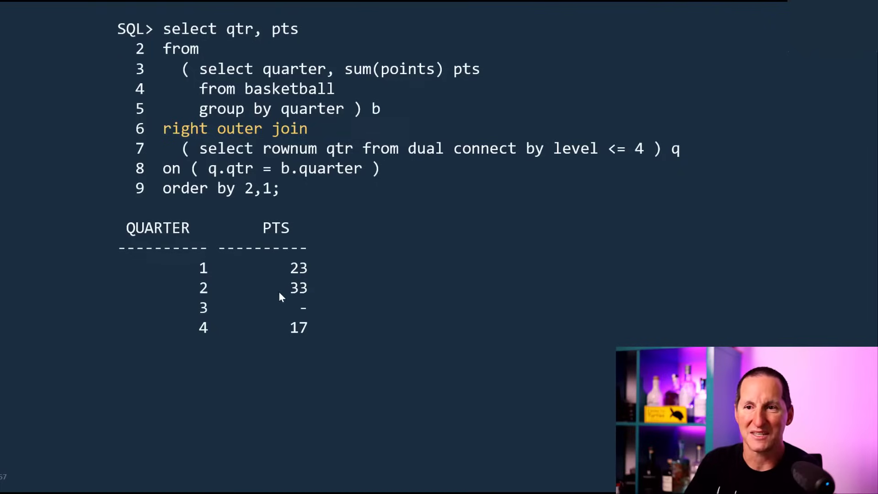
mouse_move(308, 288)
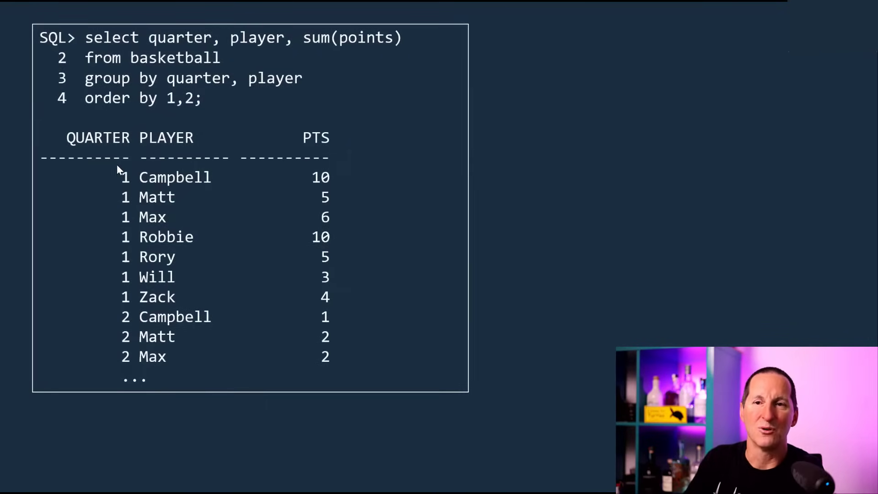
mouse_move(648, 310)
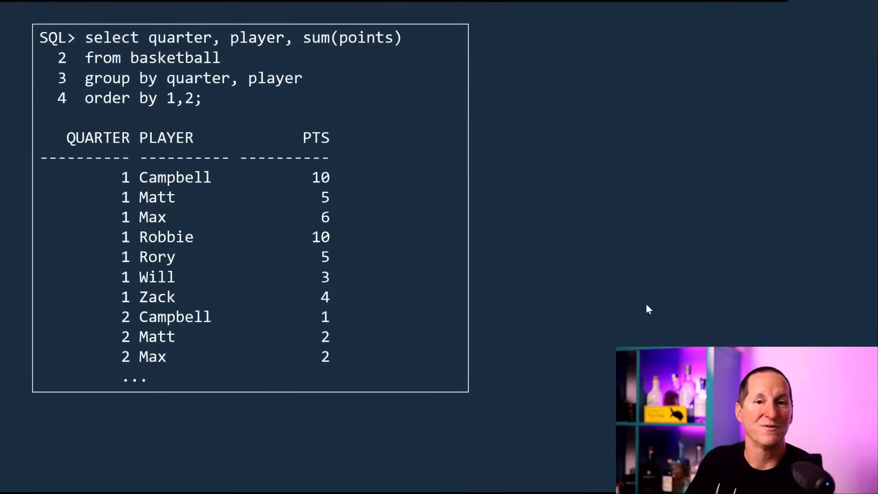
mouse_move(198, 310)
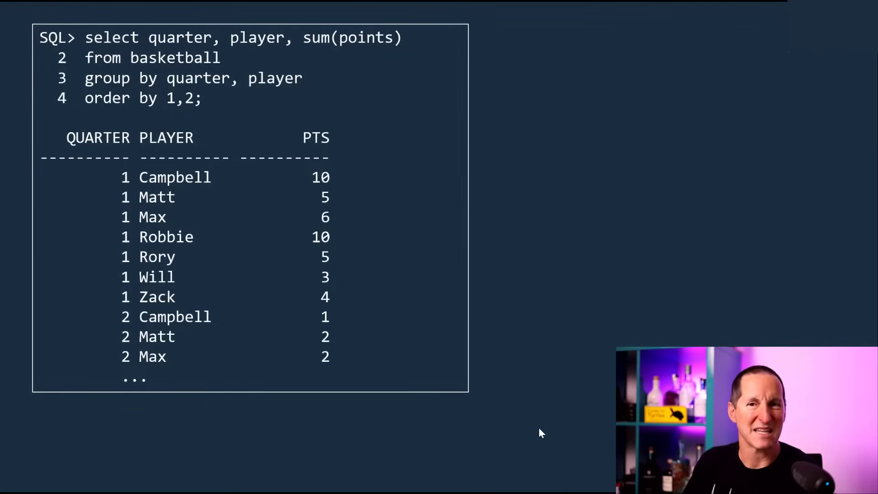
mouse_move(156, 308)
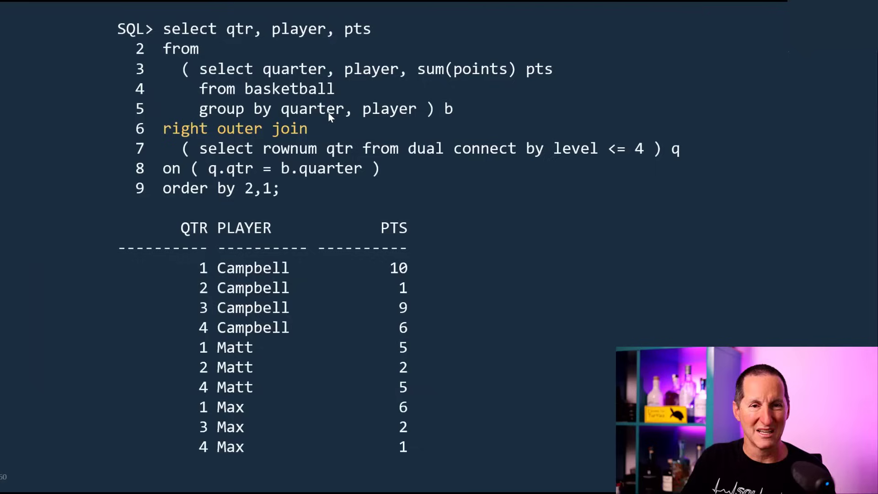
mouse_move(204, 158)
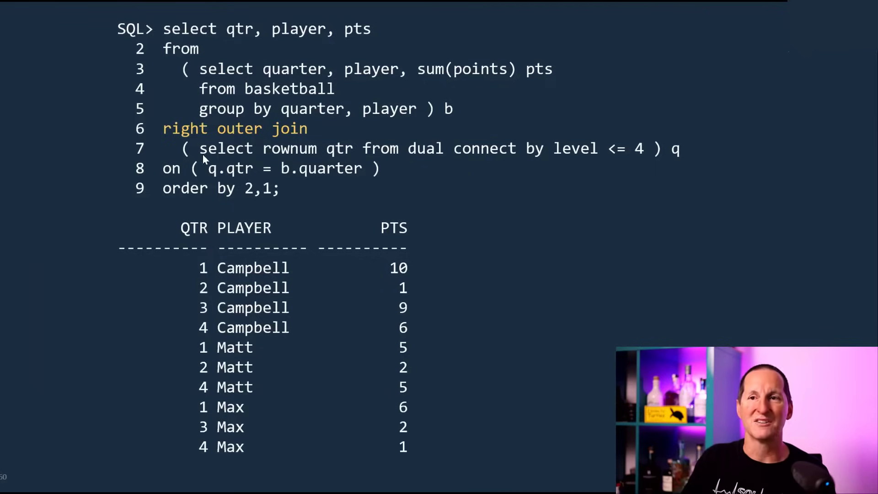
mouse_move(495, 203)
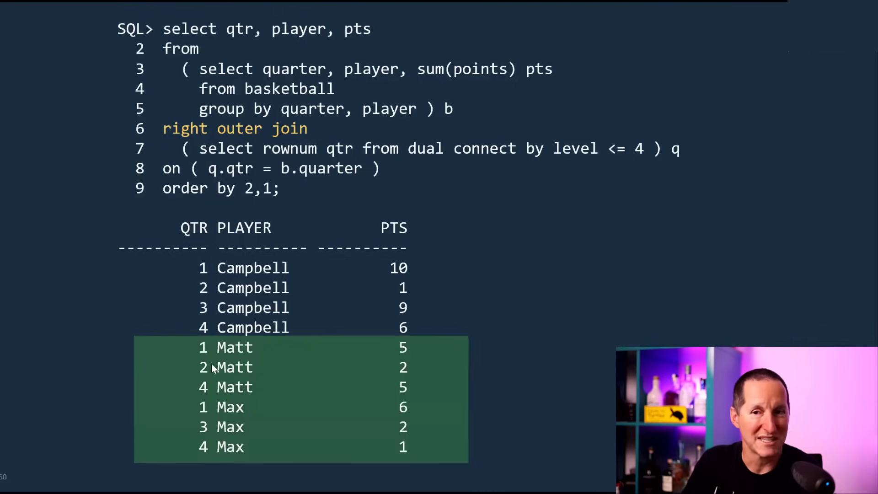
mouse_move(270, 409)
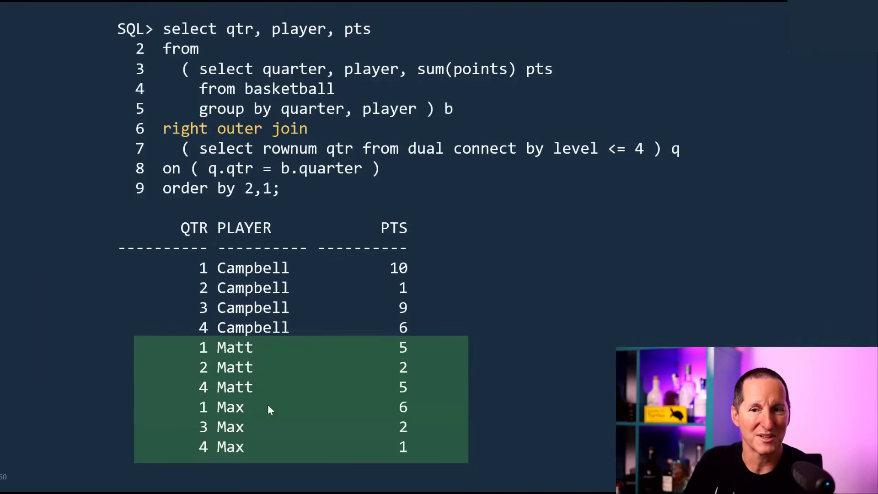
mouse_move(484, 426)
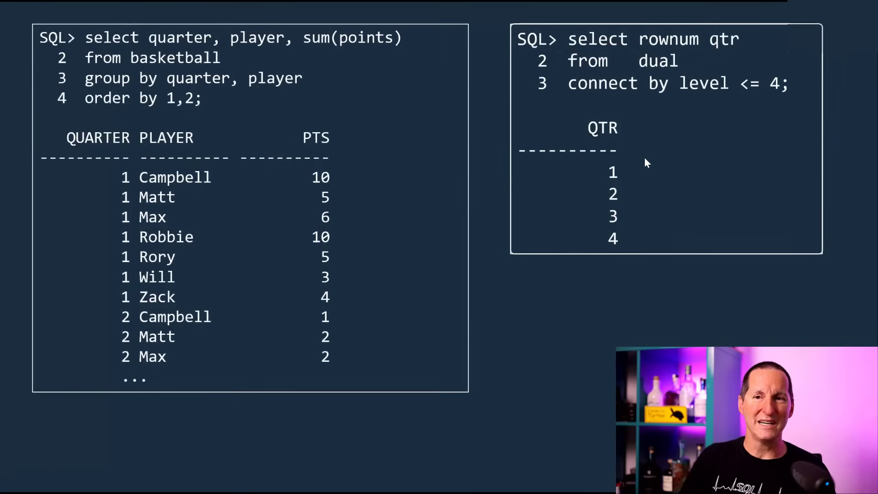
mouse_move(557, 196)
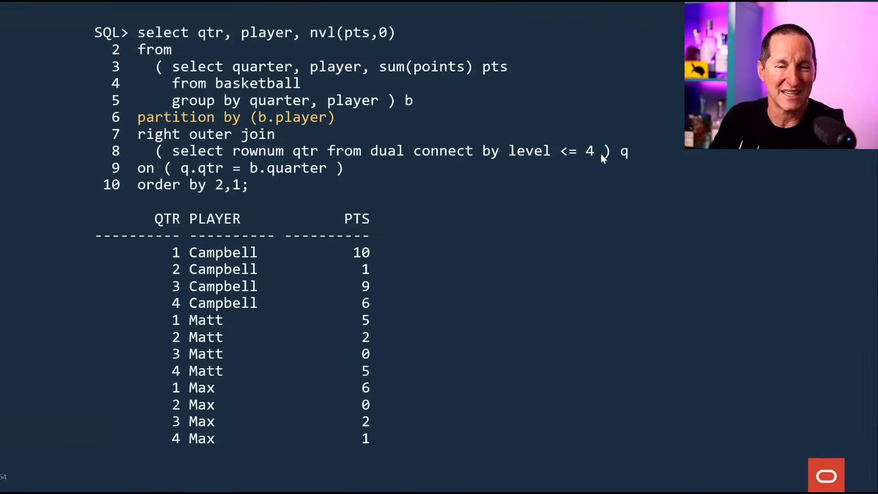
mouse_move(149, 123)
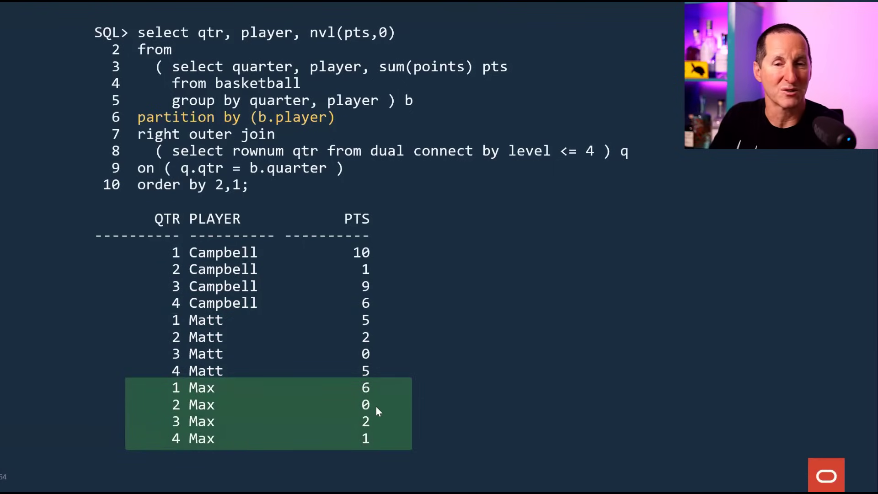
mouse_move(271, 133)
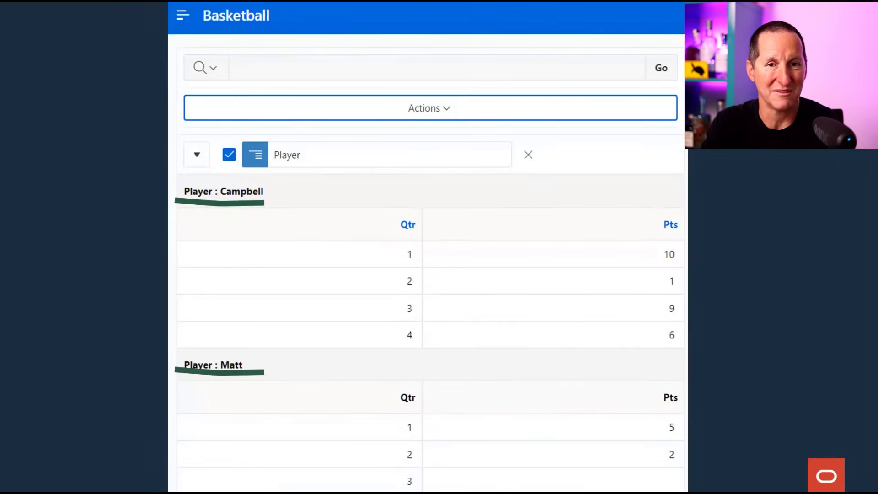
mouse_move(55, 316)
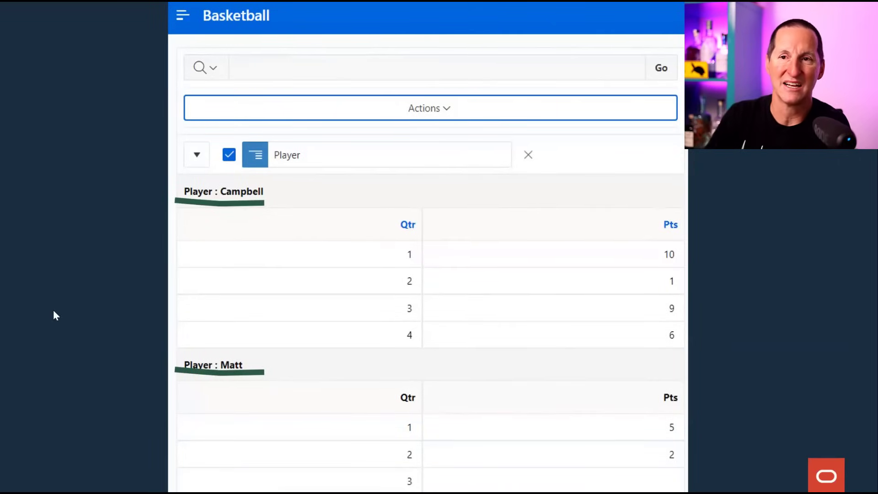
mouse_move(193, 344)
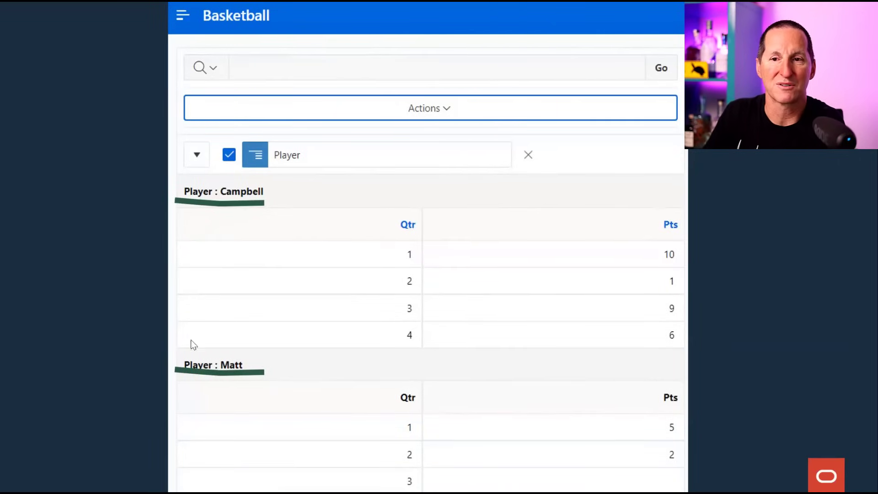
mouse_move(417, 274)
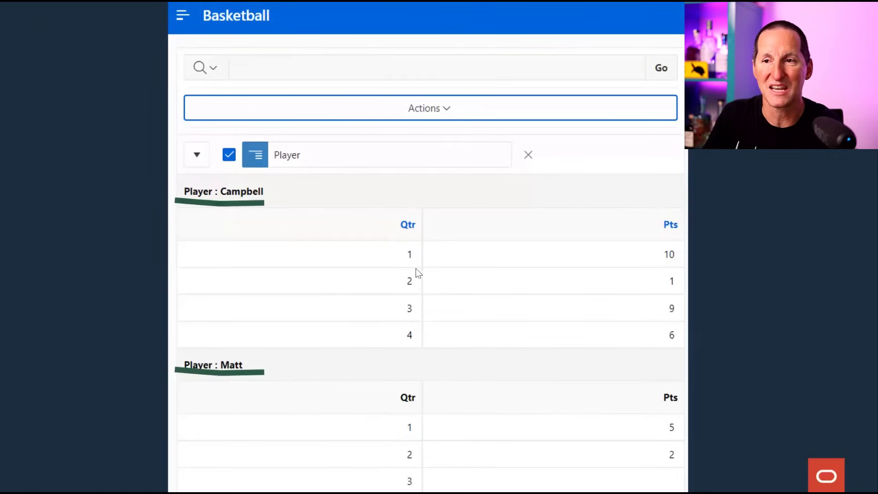
mouse_move(406, 370)
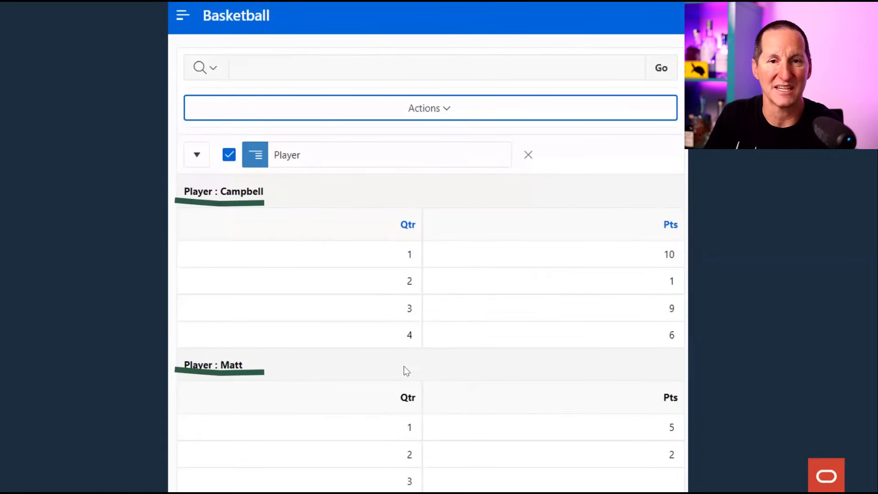